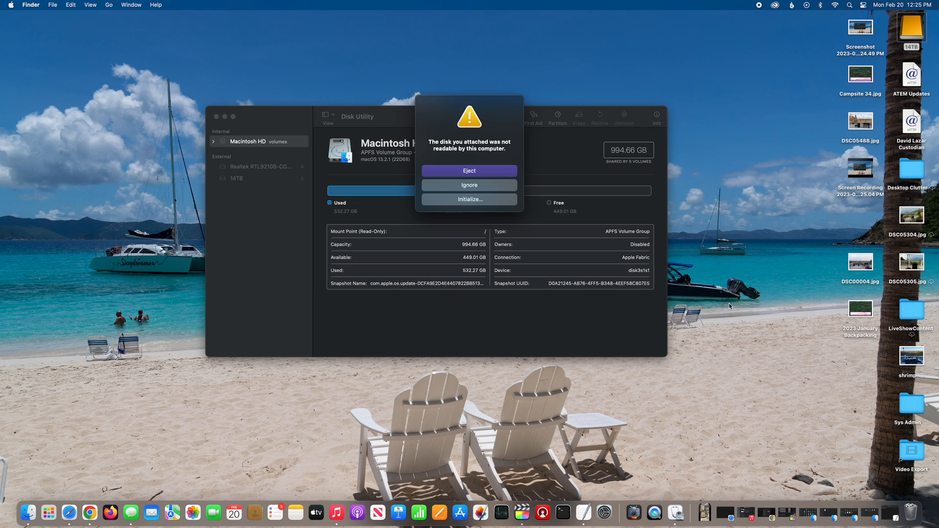
mouse_move(486, 245)
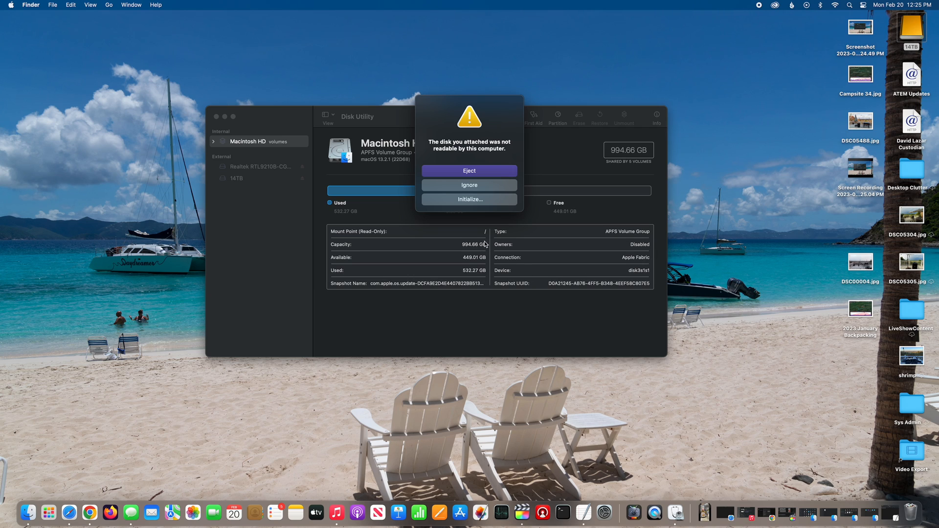
Choose Ignore on the unreadable-disk alert so the drive stays connected.
left_click(469, 185)
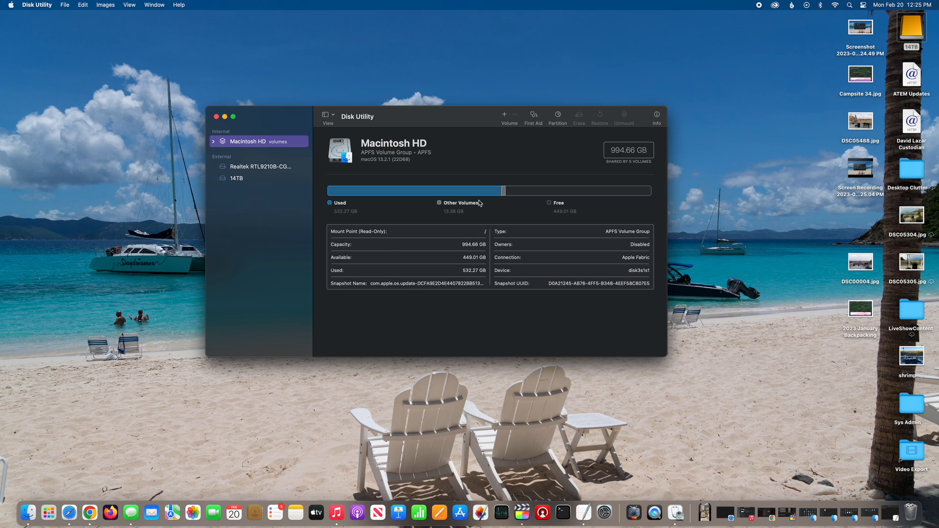
mouse_move(341, 170)
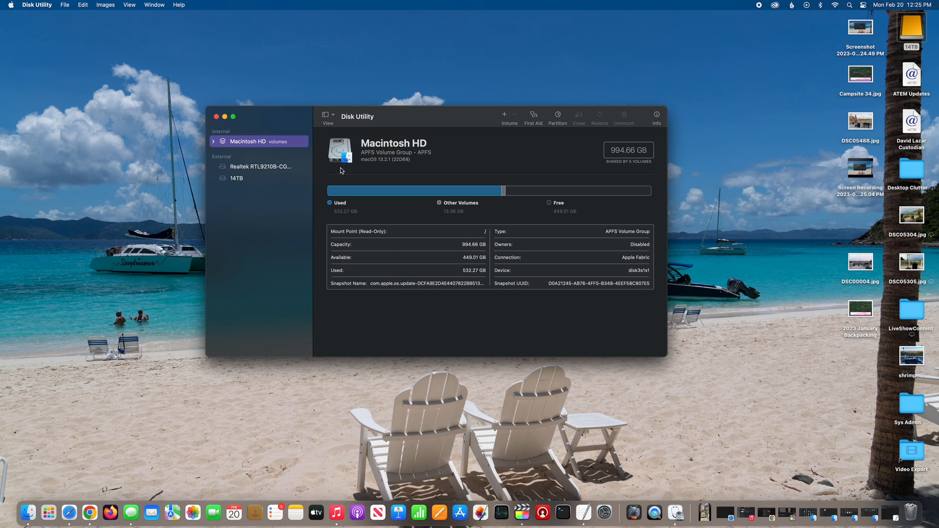
Select the 2.05 TB Realtek RTL9210B-CG Media drive in the sidebar.
left_click(258, 166)
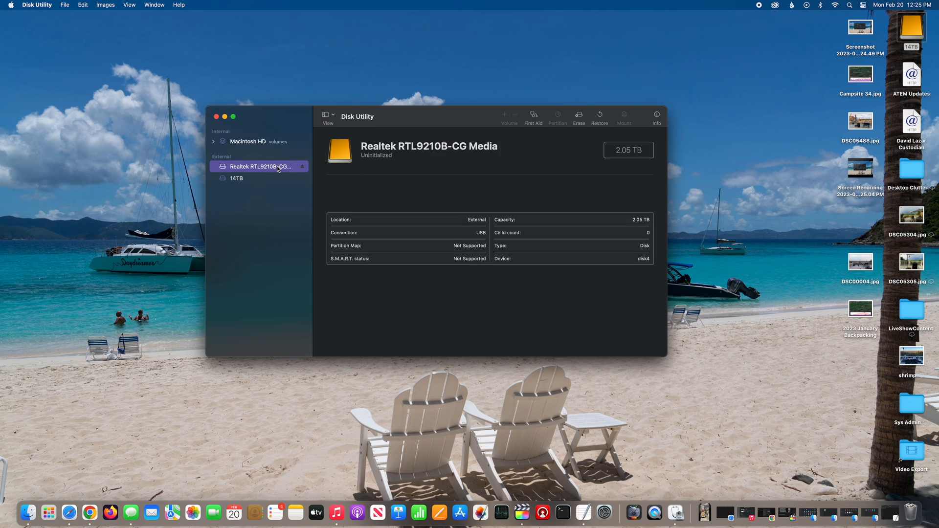
mouse_move(343, 168)
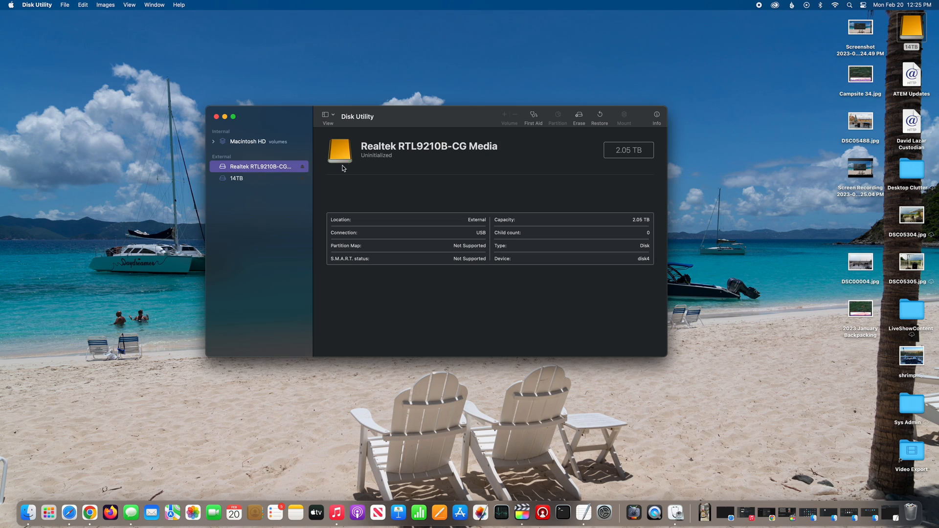
mouse_move(396, 155)
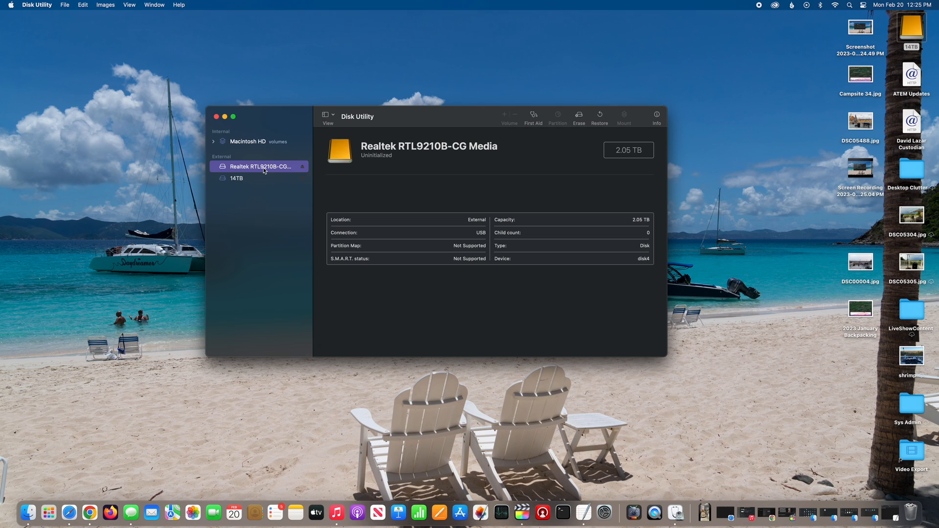
mouse_move(545, 126)
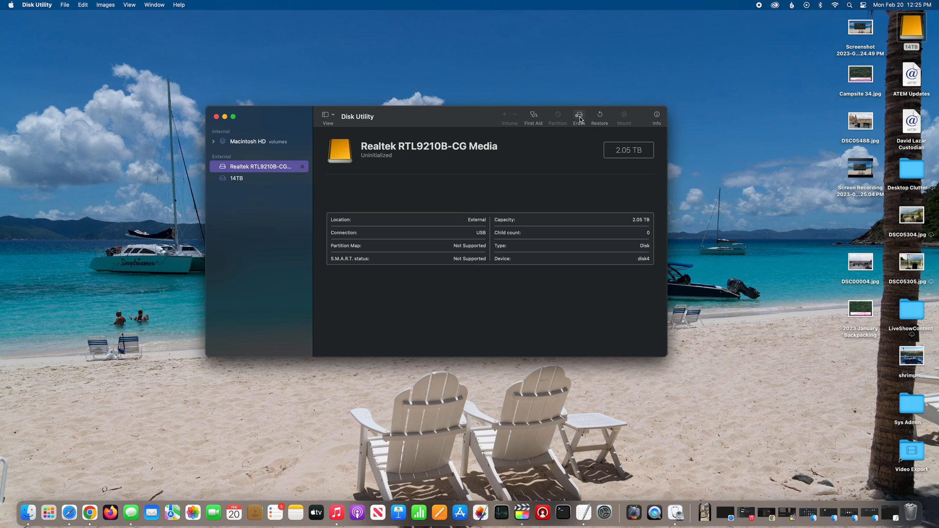
Set up erasing the Realtek drive as 'Really Cheap & FAST Storage', keeping APFS format.
left_click(579, 115)
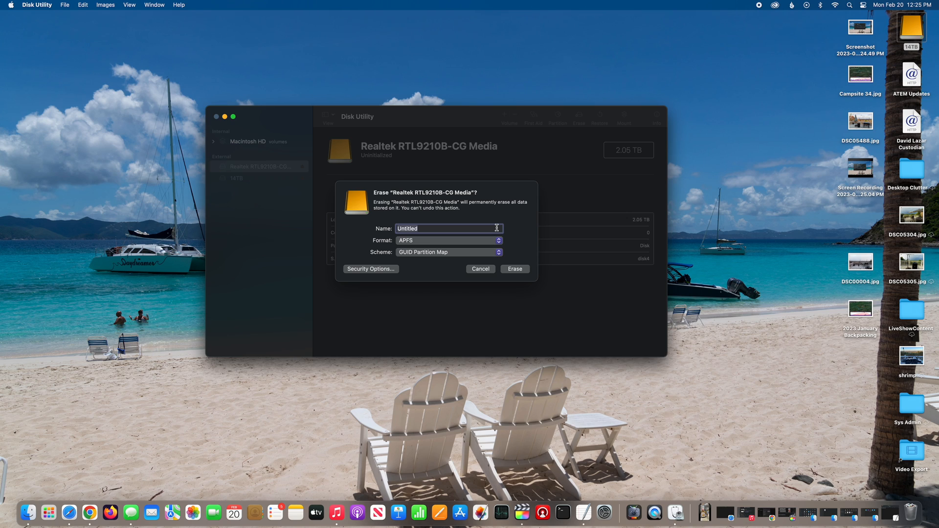
type("Really Ch")
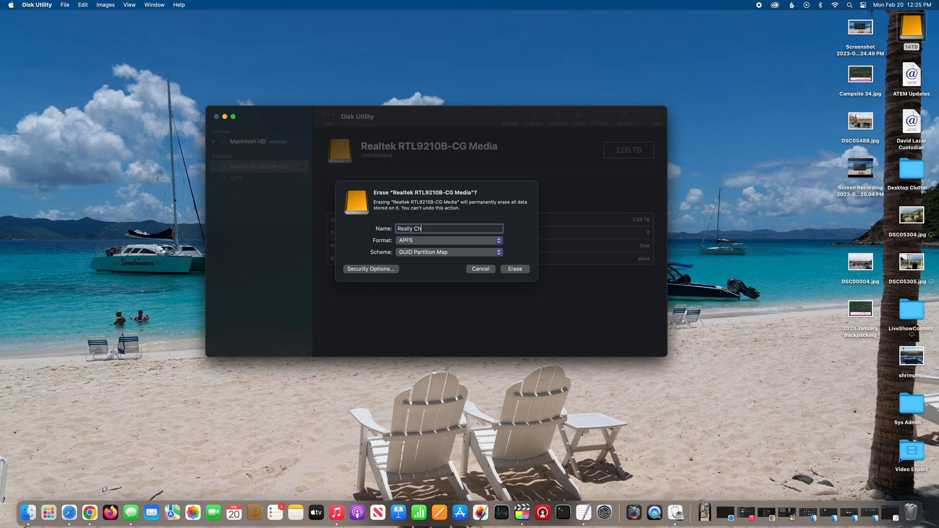
type("eap & Storage")
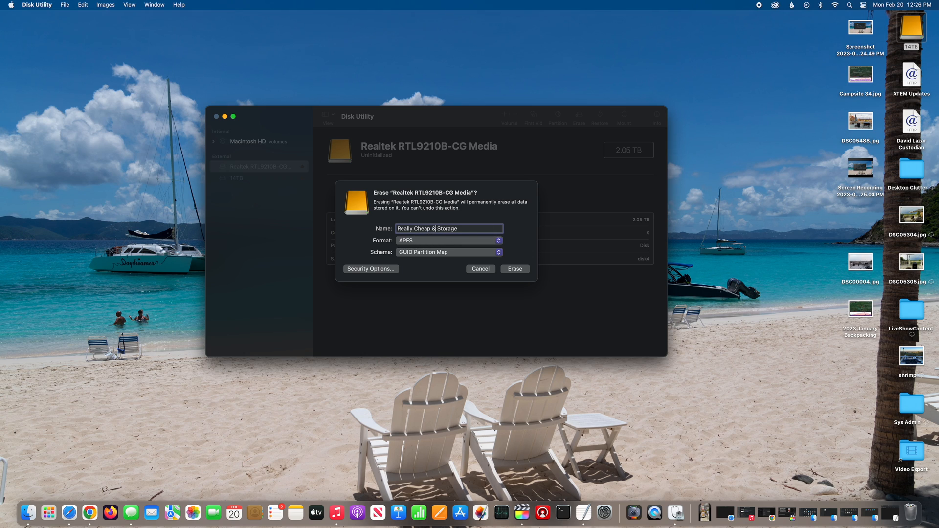
type("FAST")
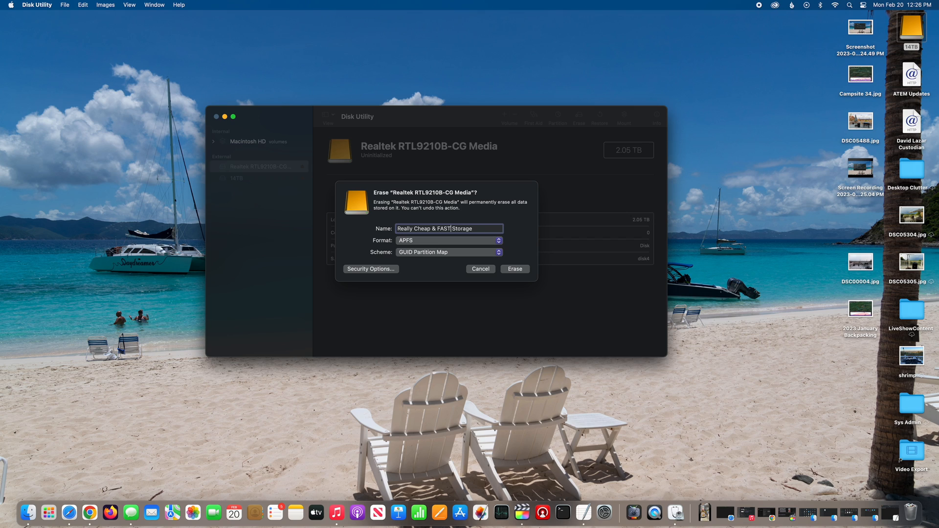
left_click(448, 240)
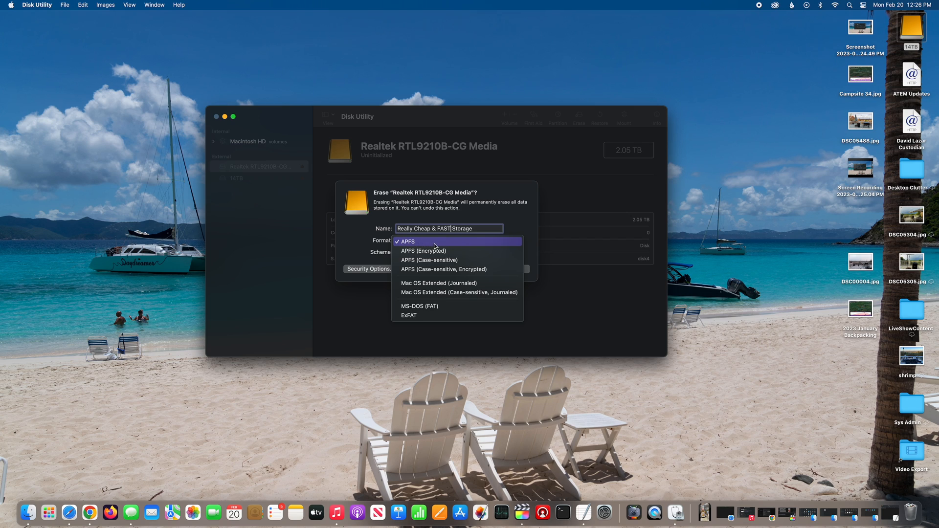
mouse_move(436, 248)
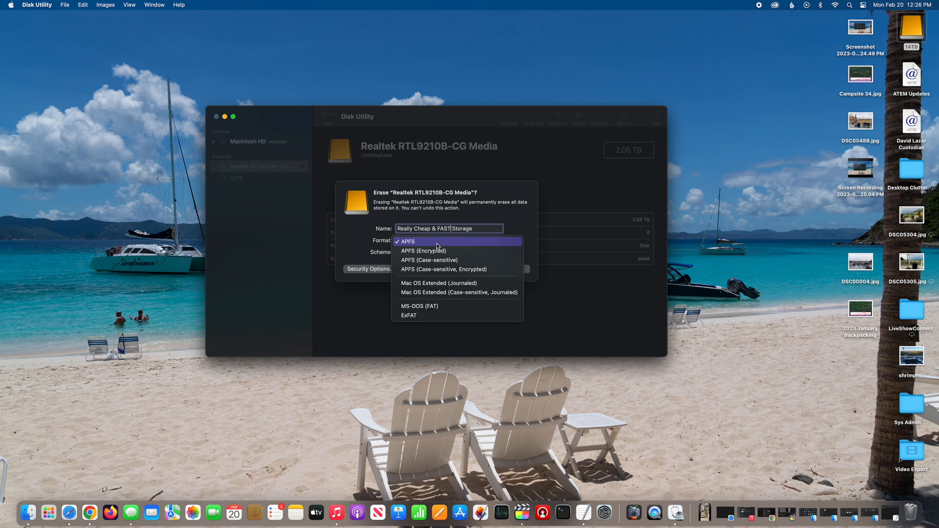
left_click(407, 241)
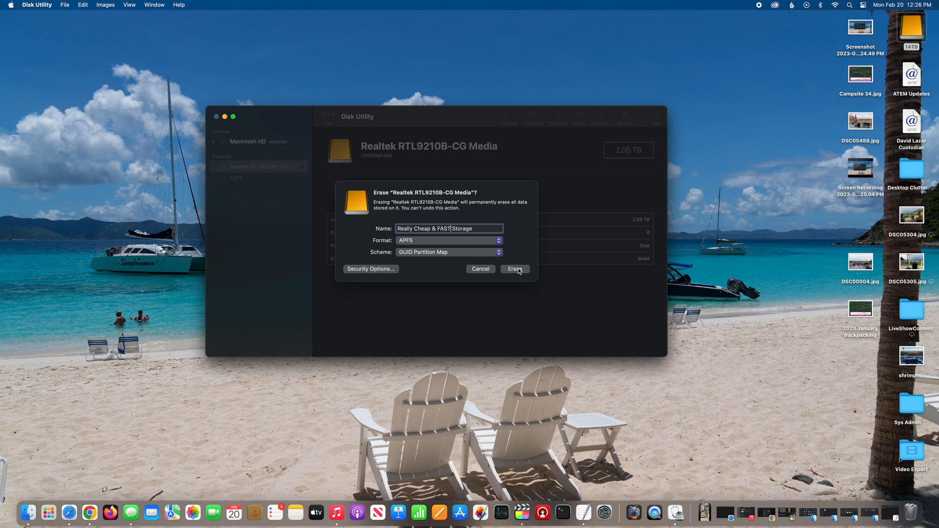
Erase the Realtek drive, review the erase log, and close the finished report.
left_click(516, 270)
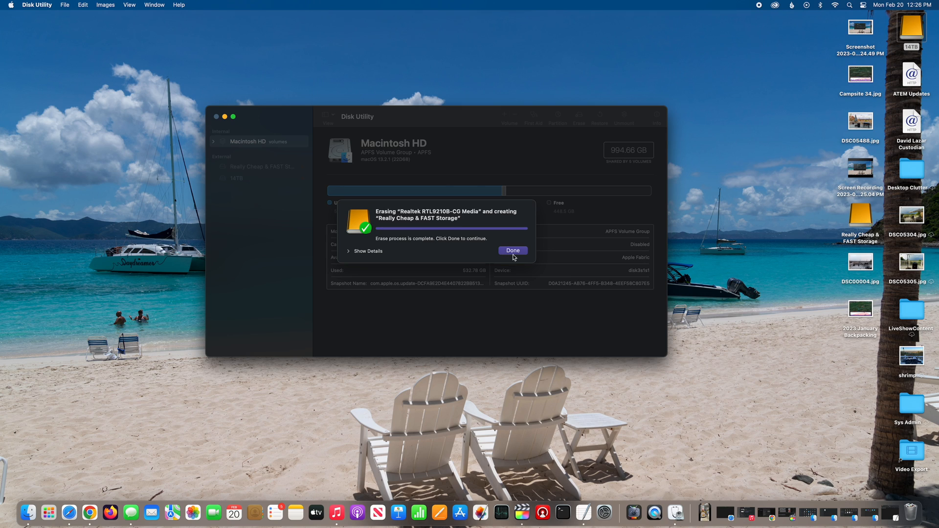
left_click(365, 251)
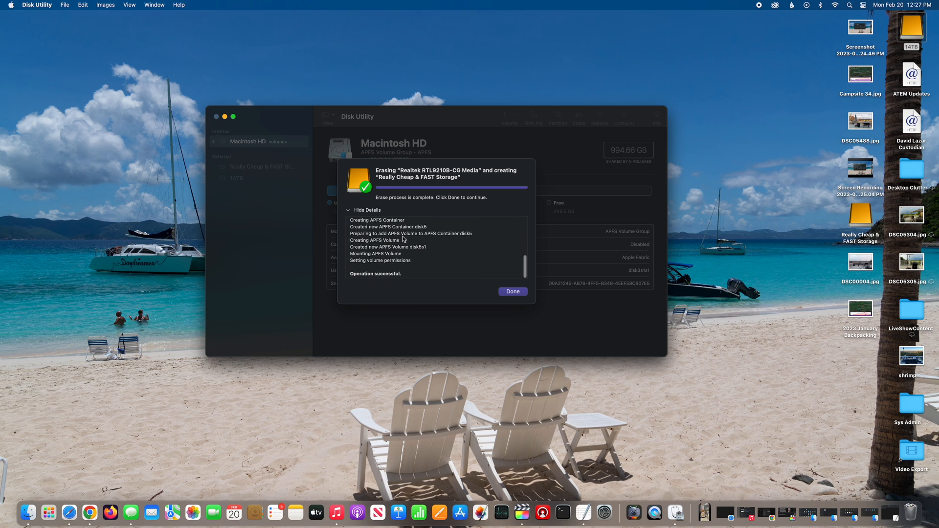
left_click(512, 292)
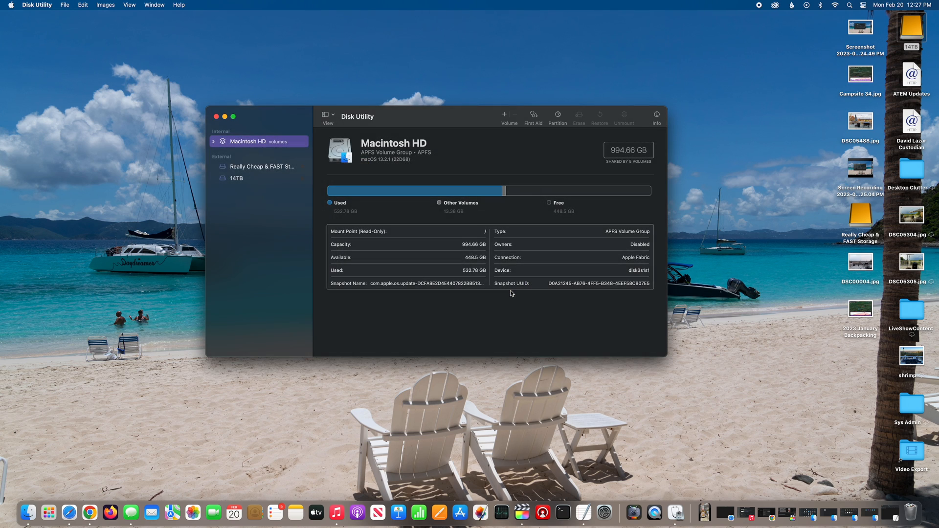
mouse_move(732, 232)
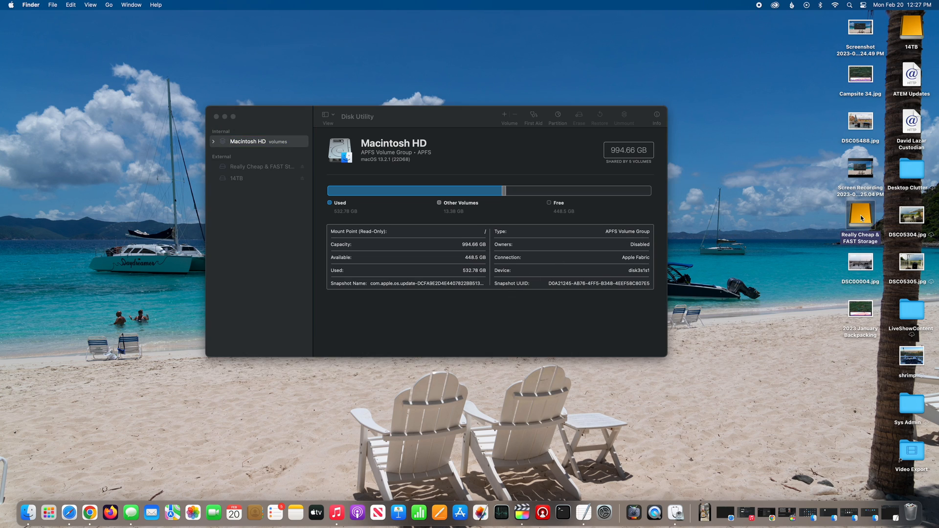
Open Get Info for the 'Really Cheap & FAST Storage' desktop icon and reposition its window.
right_click(861, 222)
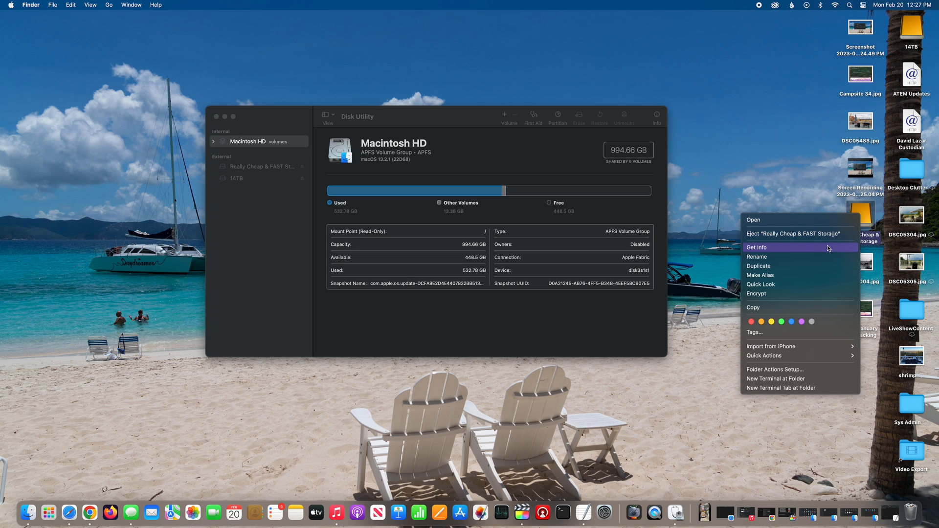
left_click(758, 246)
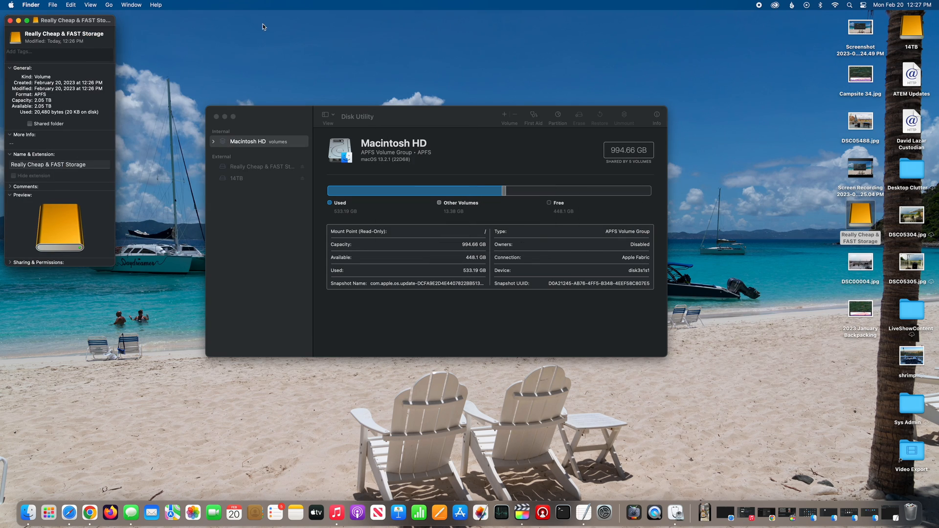
left_click_drag(60, 20, 124, 75)
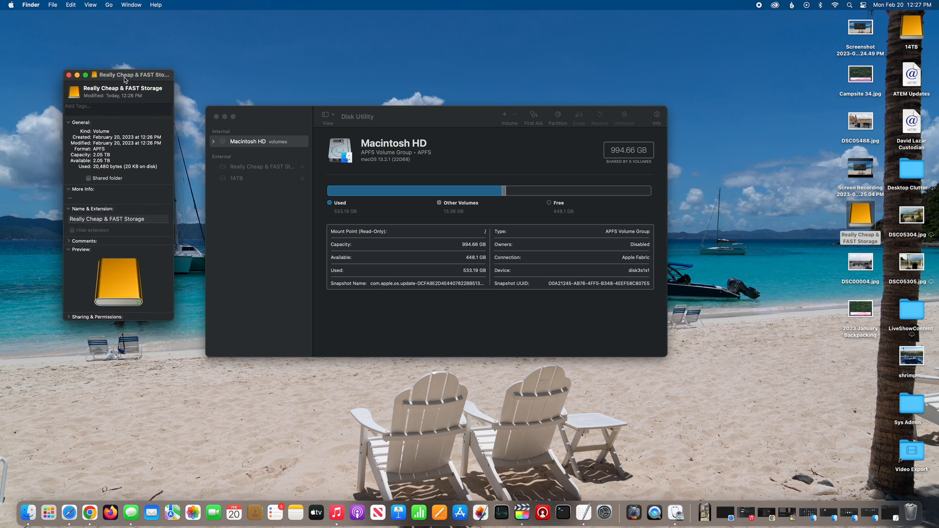
left_click_drag(123, 75, 153, 102)
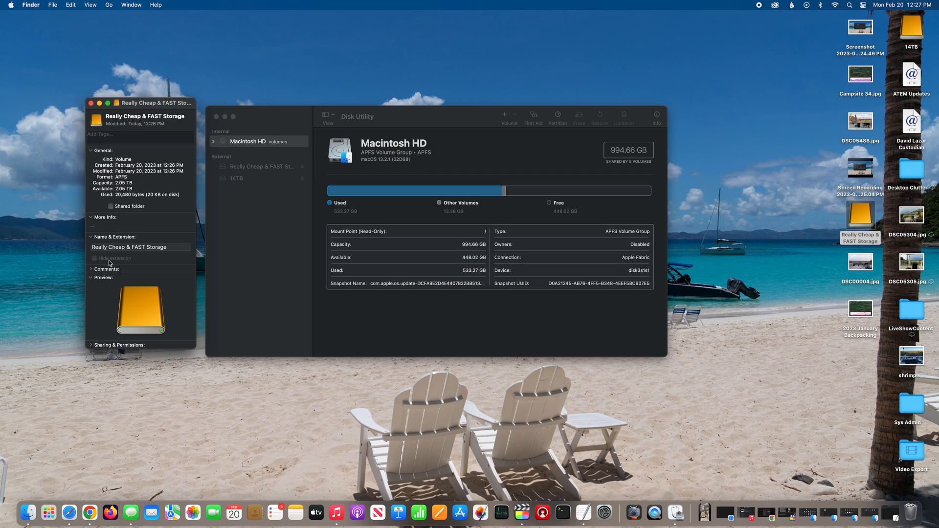
mouse_move(432, 47)
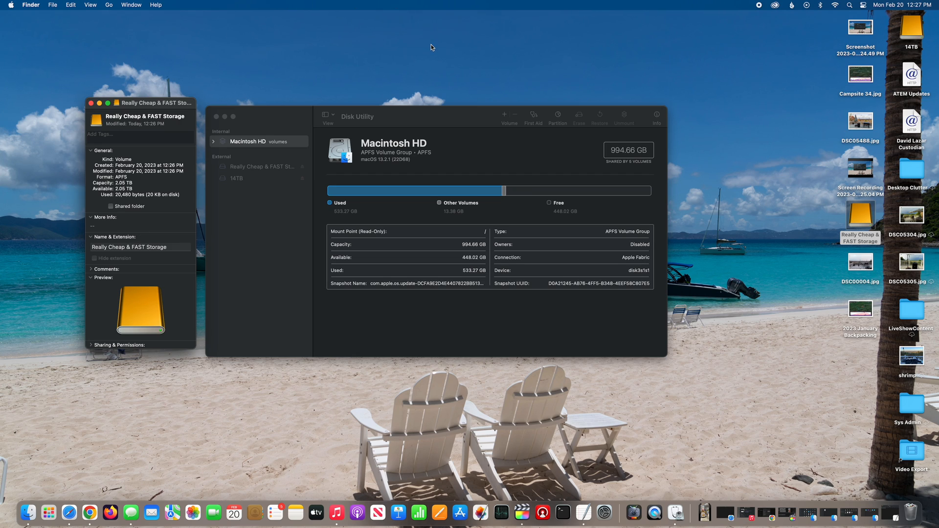